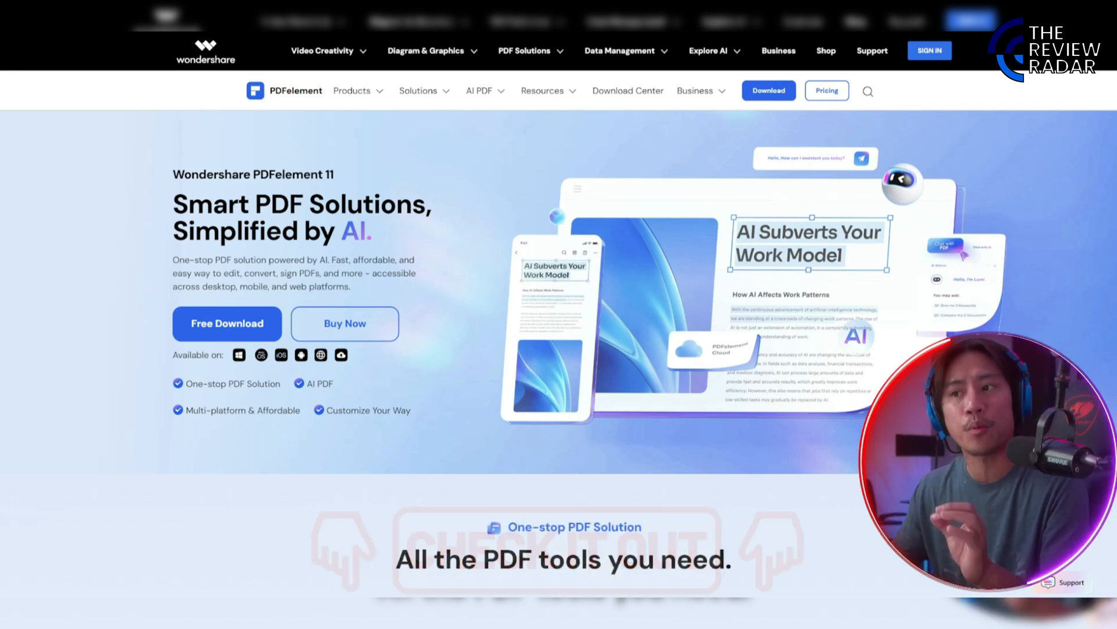
- Scroll to 'All the PDF tools you need' and view the OCR, E-Sign and Create tabs
scroll(down, 3)
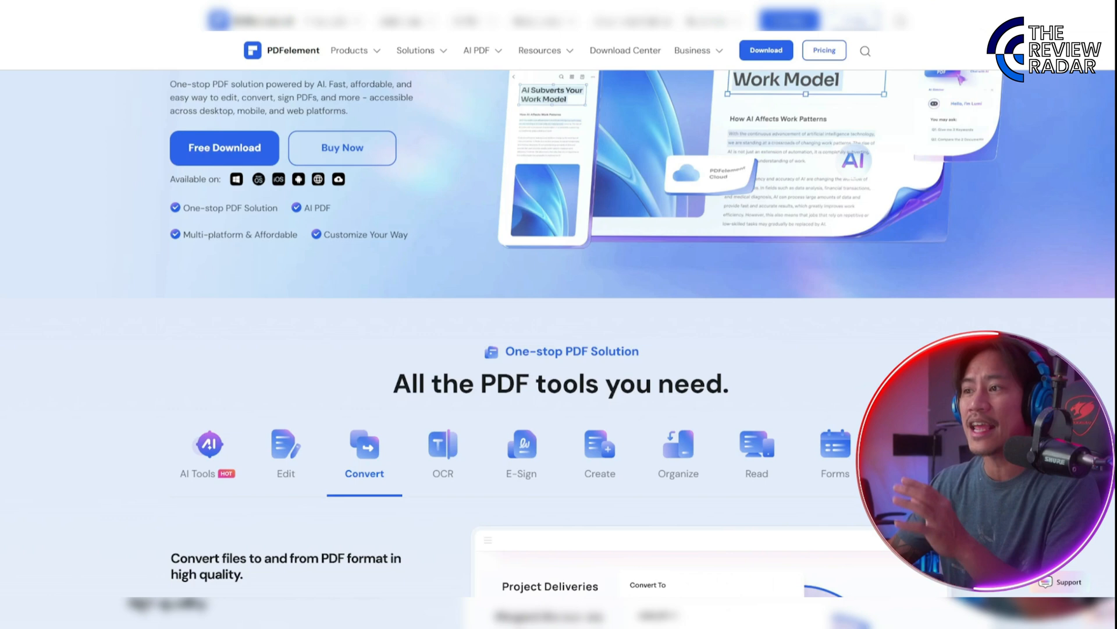
scroll(down, 3)
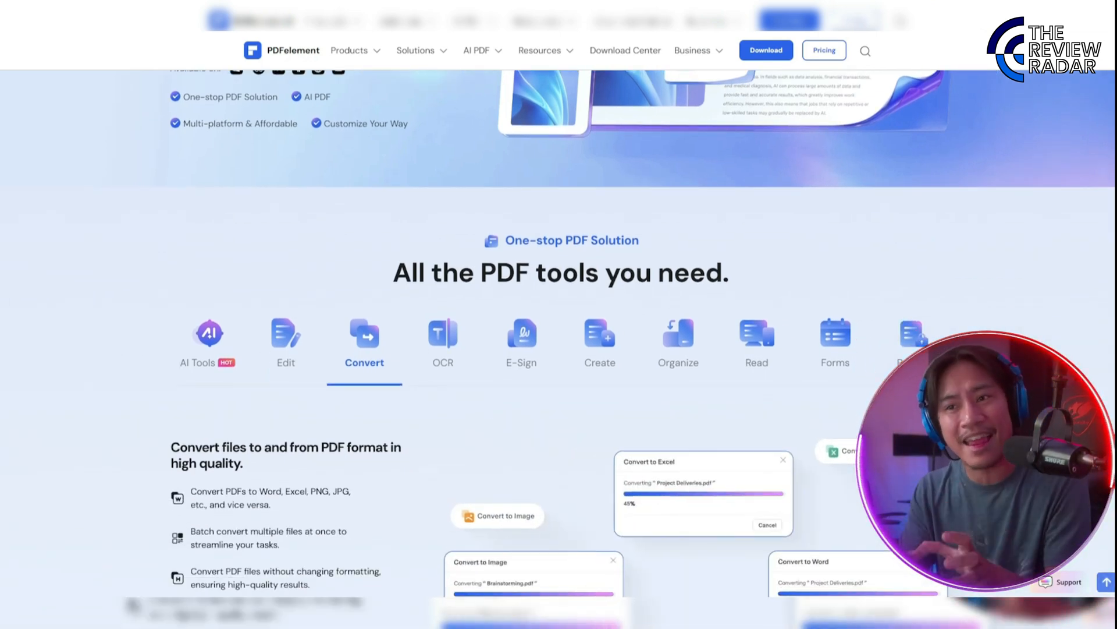
click(442, 342)
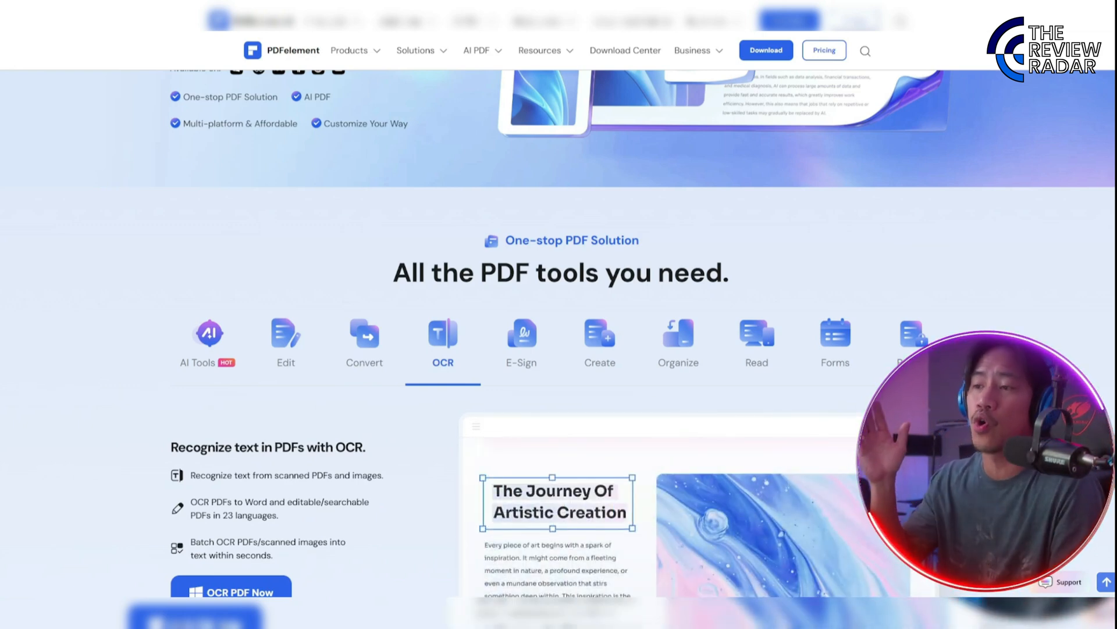
click(521, 342)
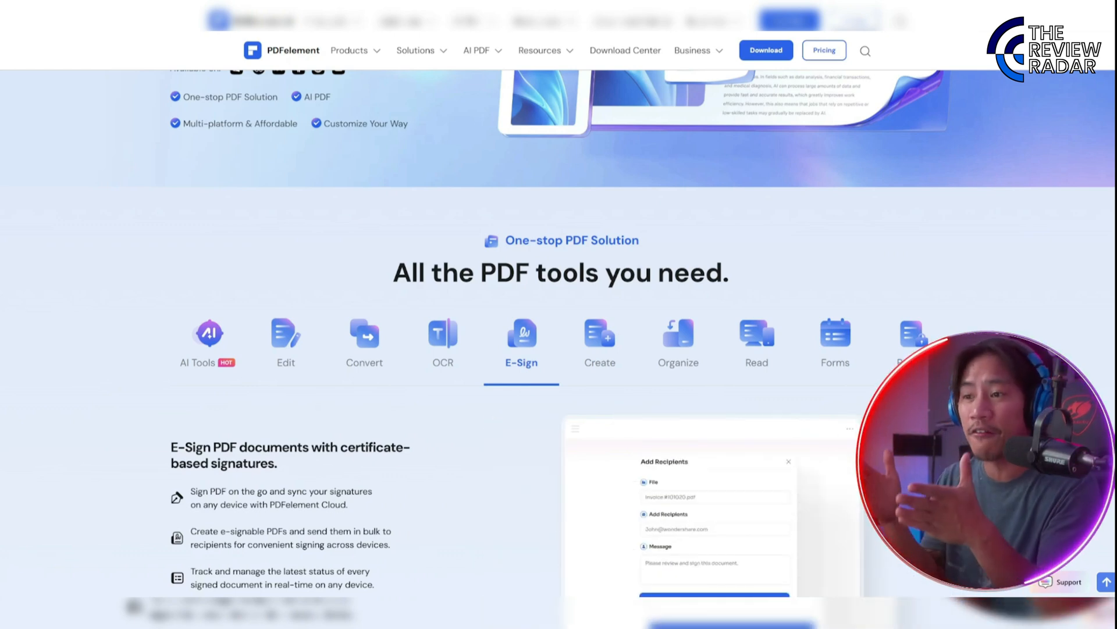
click(600, 342)
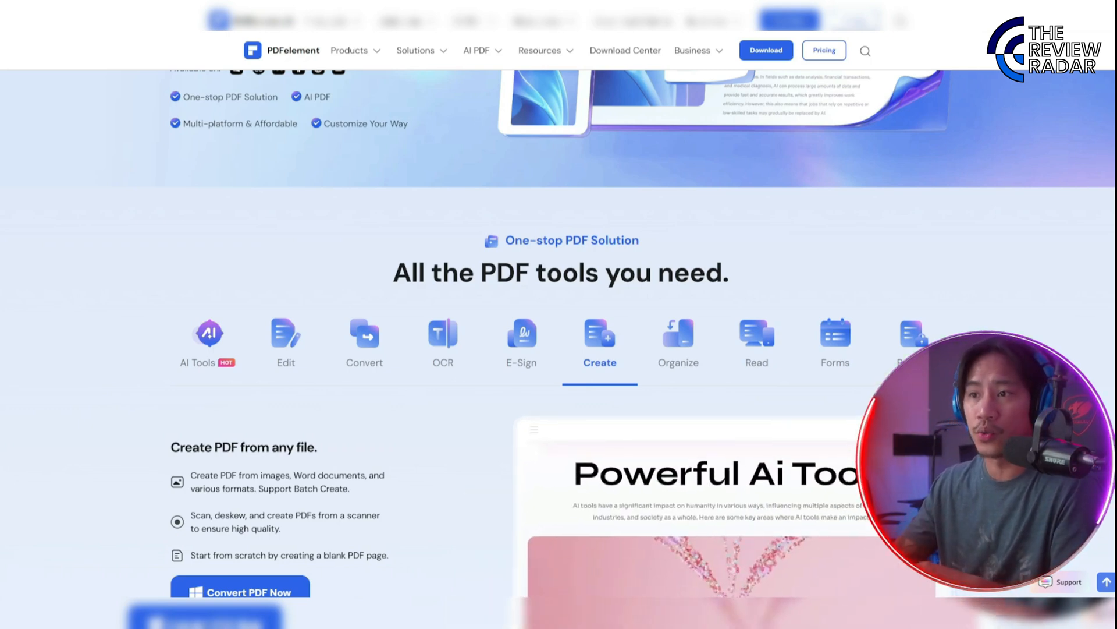
- View the Organize, Forms and Protect tool tabs, then scroll down to the awards section
click(677, 342)
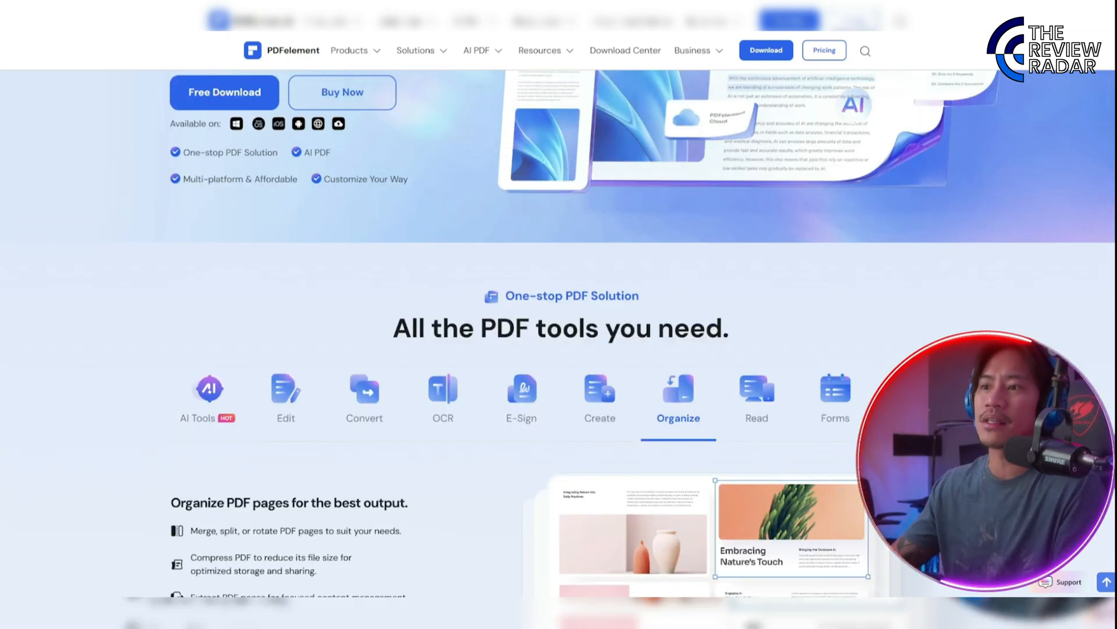
scroll(down, 3)
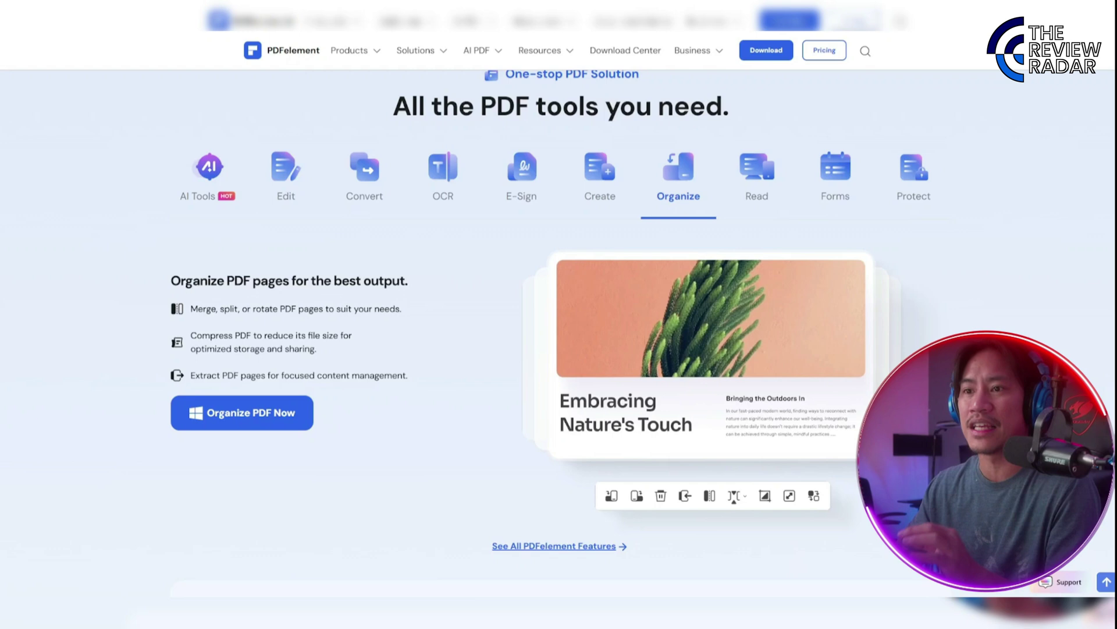
scroll(down, 3)
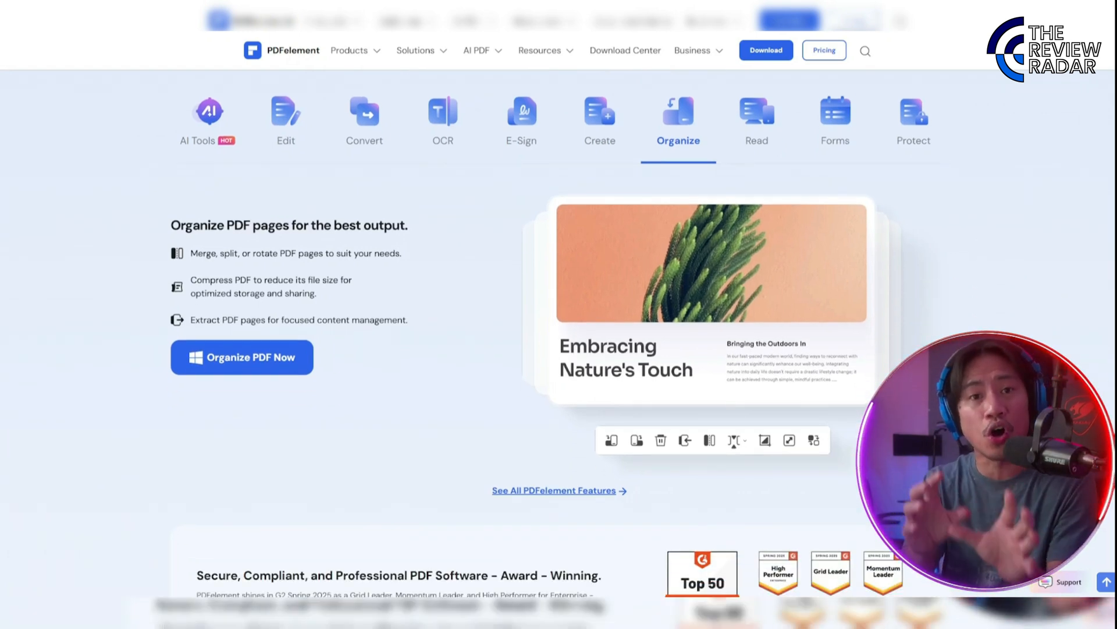
click(756, 121)
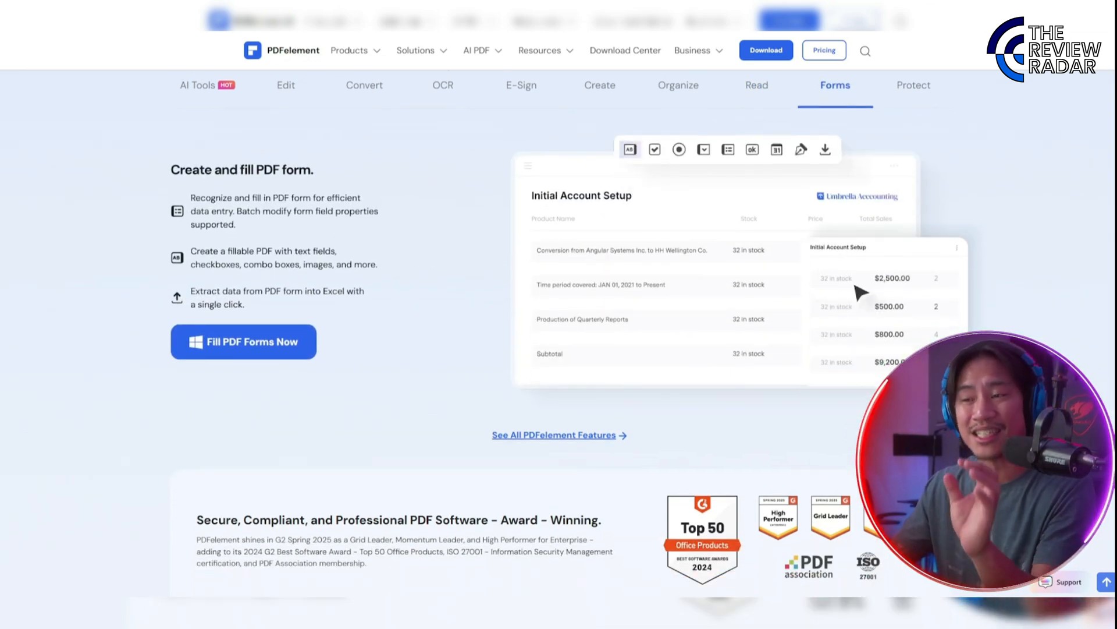
click(913, 85)
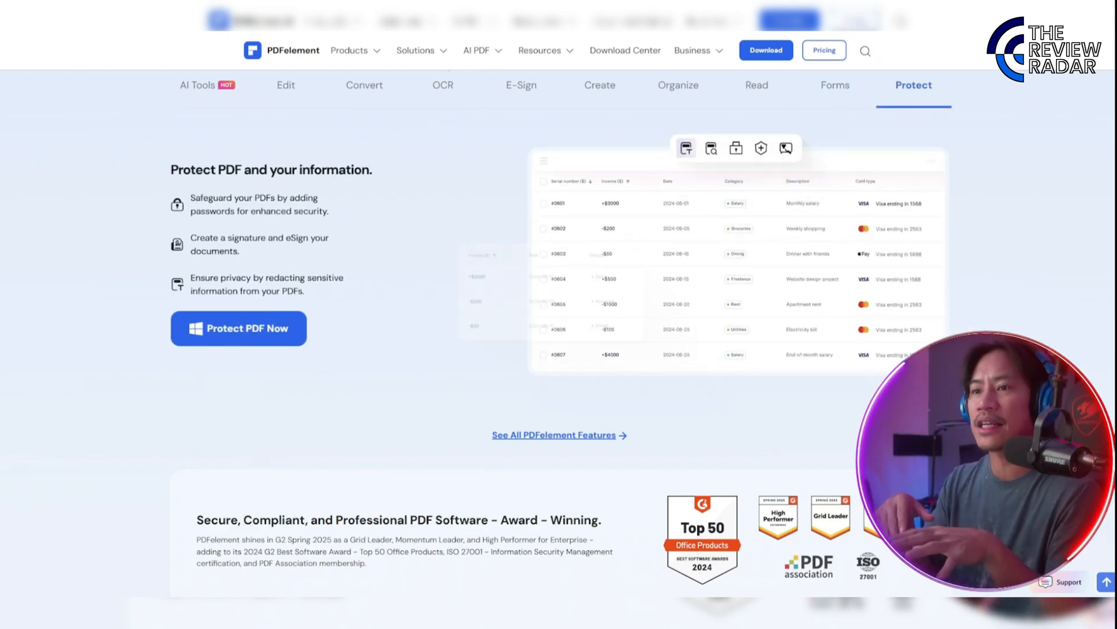
scroll(down, 3)
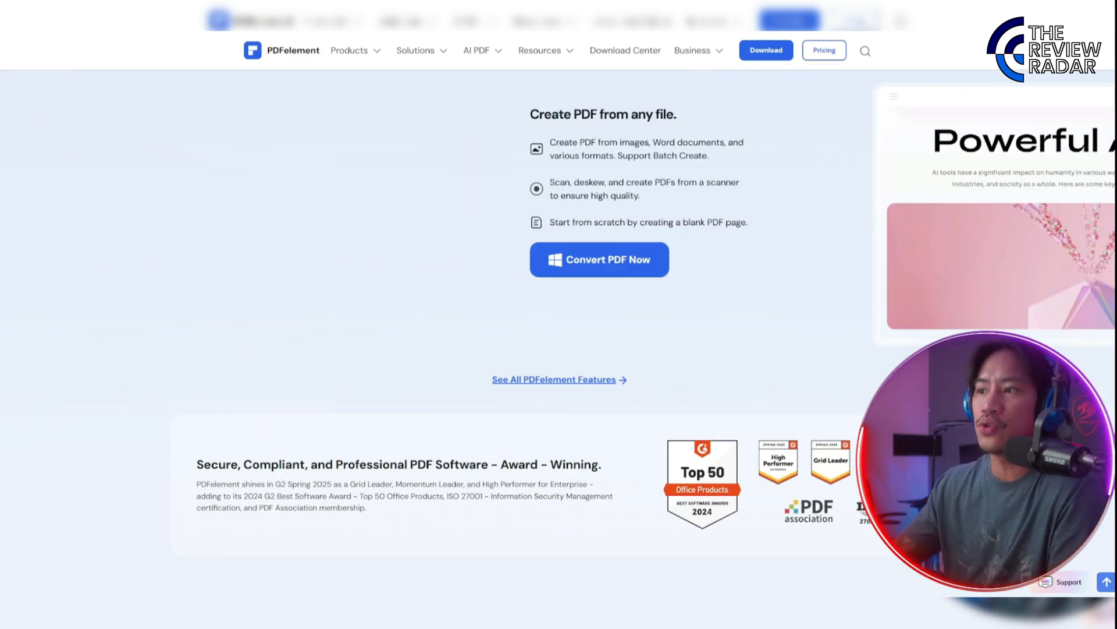
scroll(down, 3)
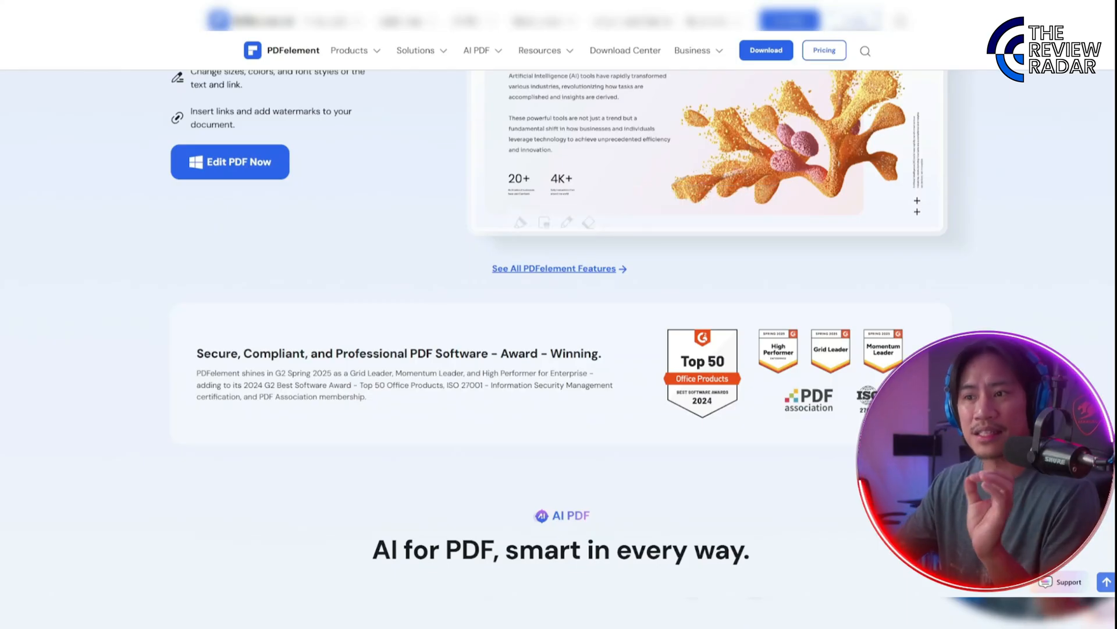
- Scroll through 'AI for PDF, smart in every way' until the tools section shows Read
scroll(down, 3)
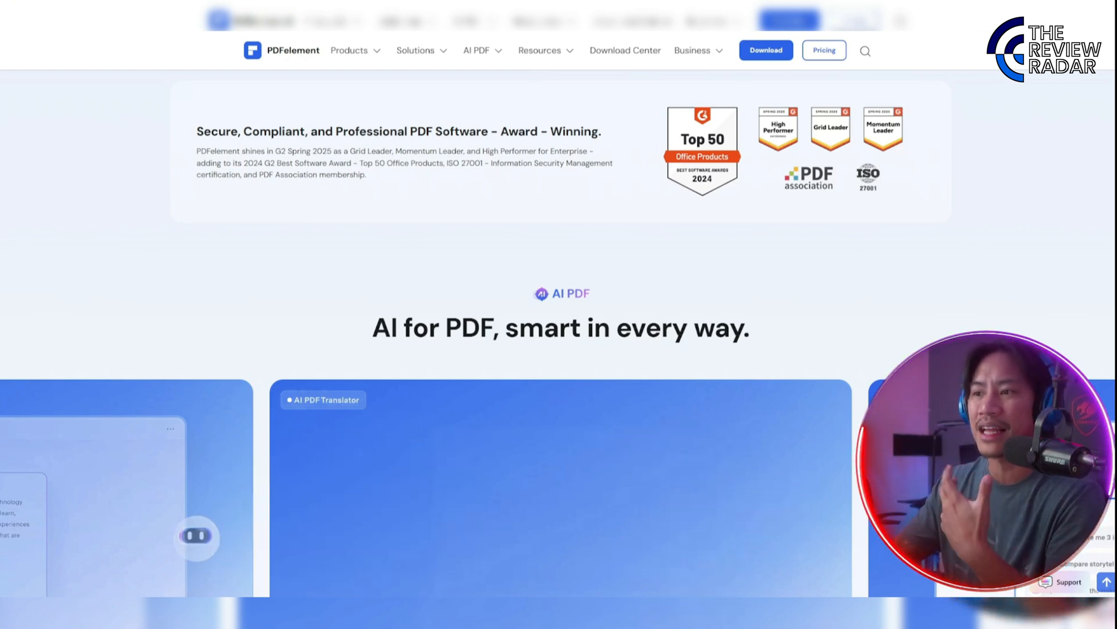
scroll(down, 3)
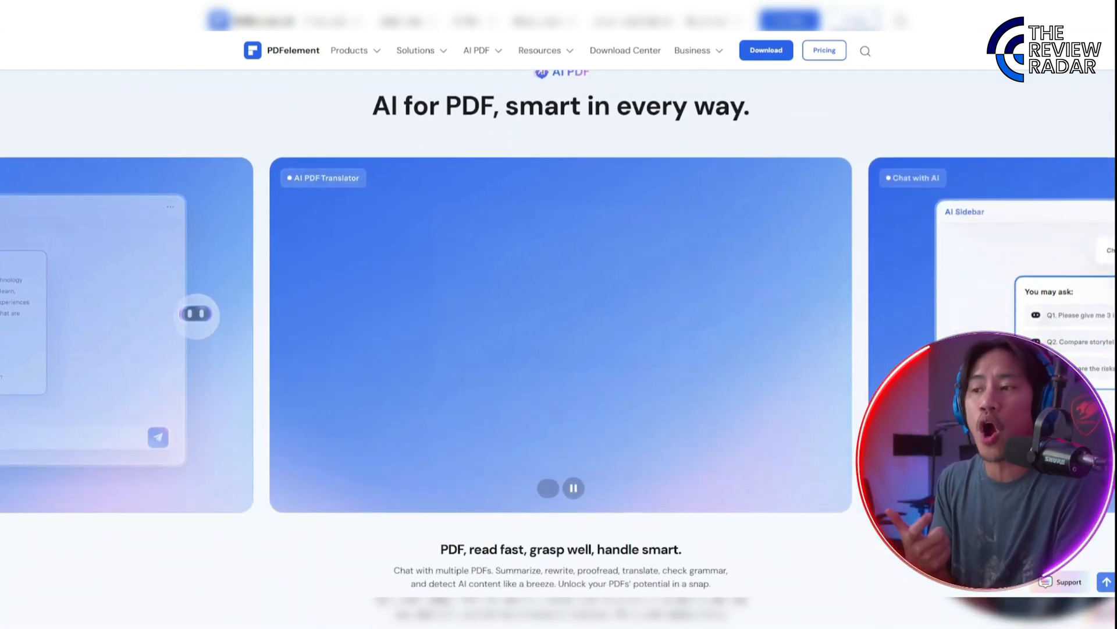
scroll(down, 3)
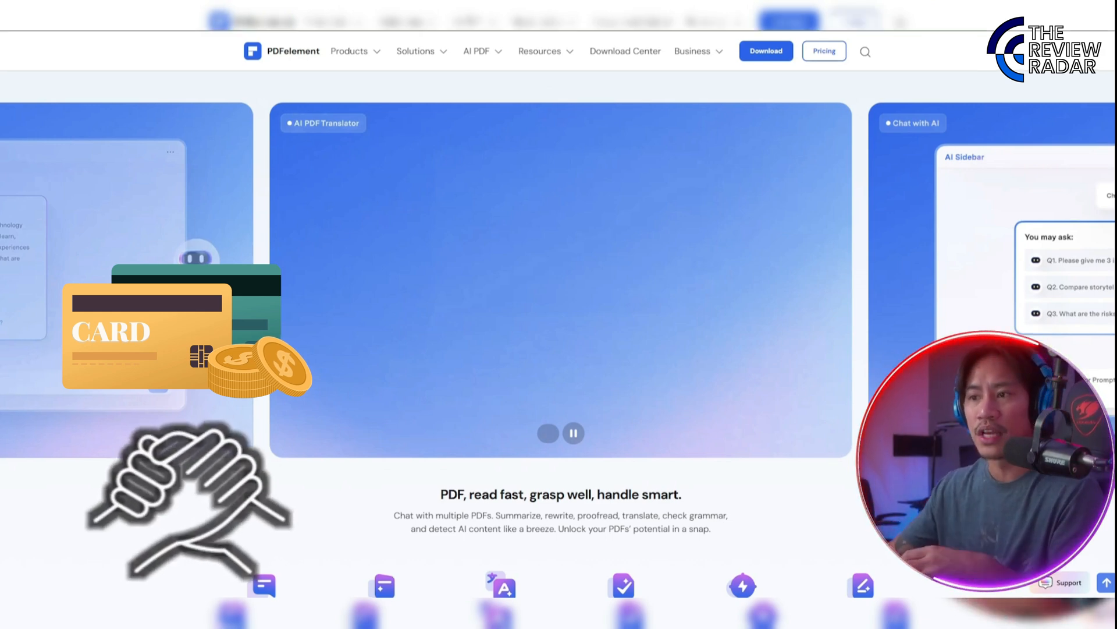
scroll(down, 3)
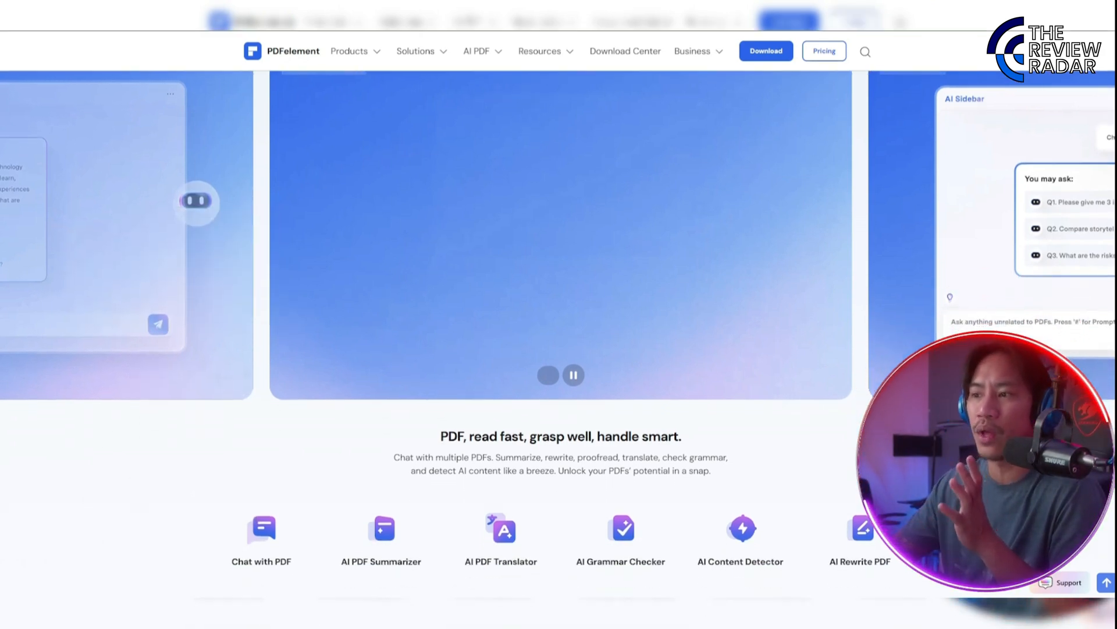
scroll(down, 3)
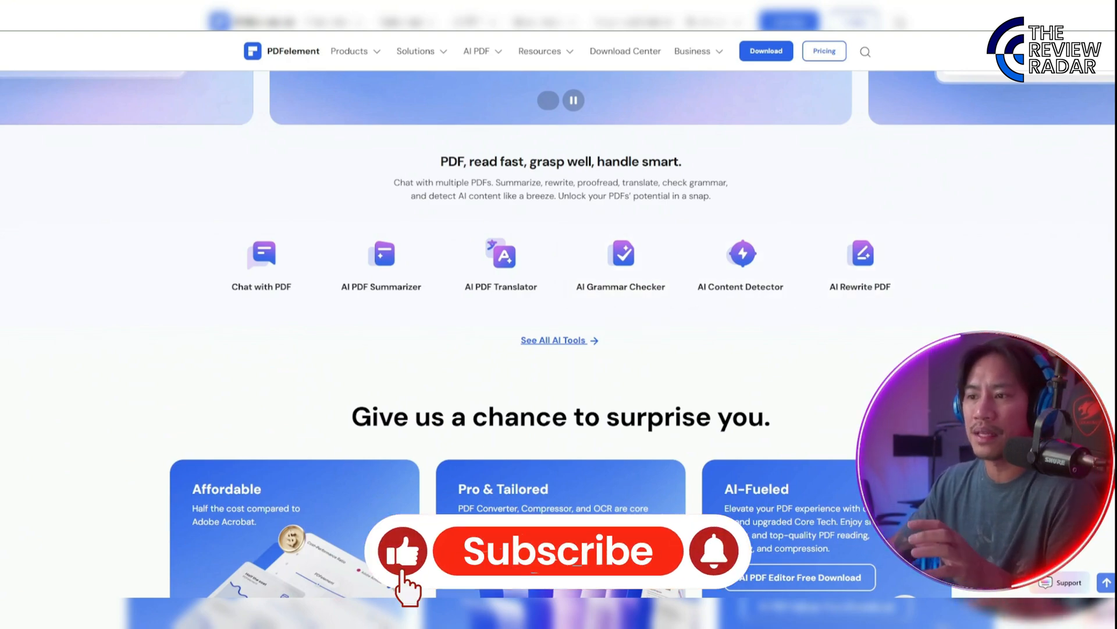
scroll(down, 3)
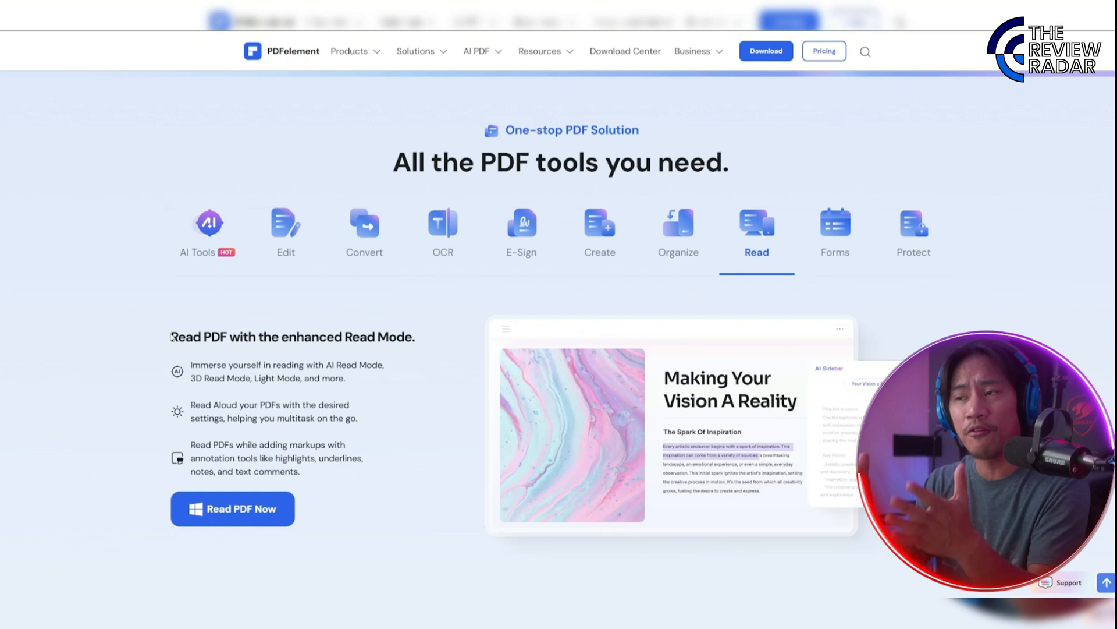
- View the Forms, Protect and AI Tools tabs, reaching the desktop app's tools list
click(835, 231)
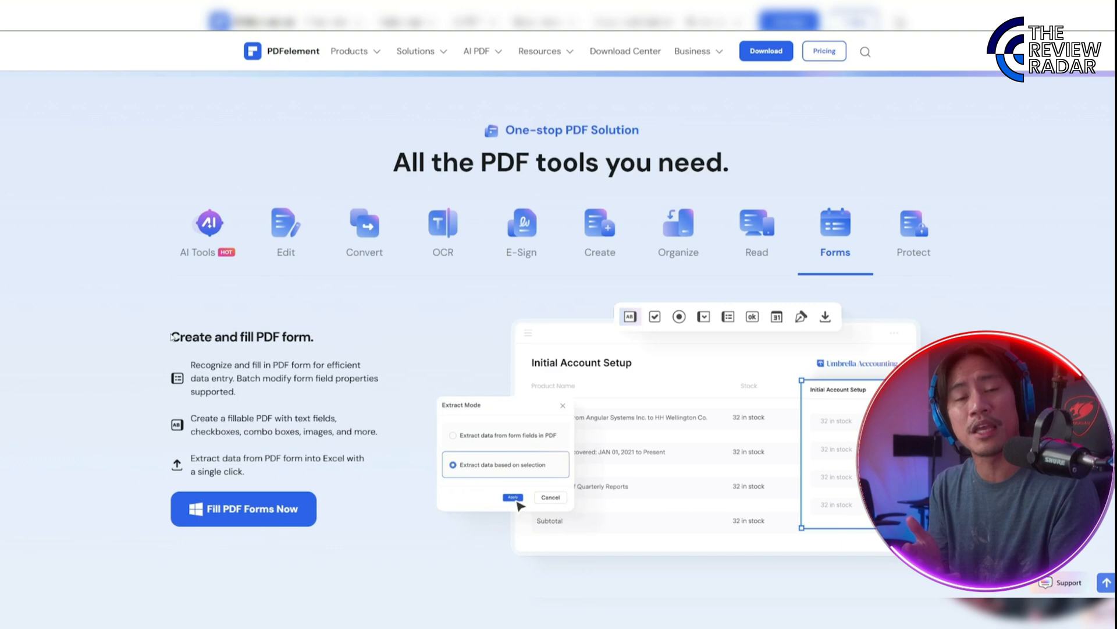
click(512, 496)
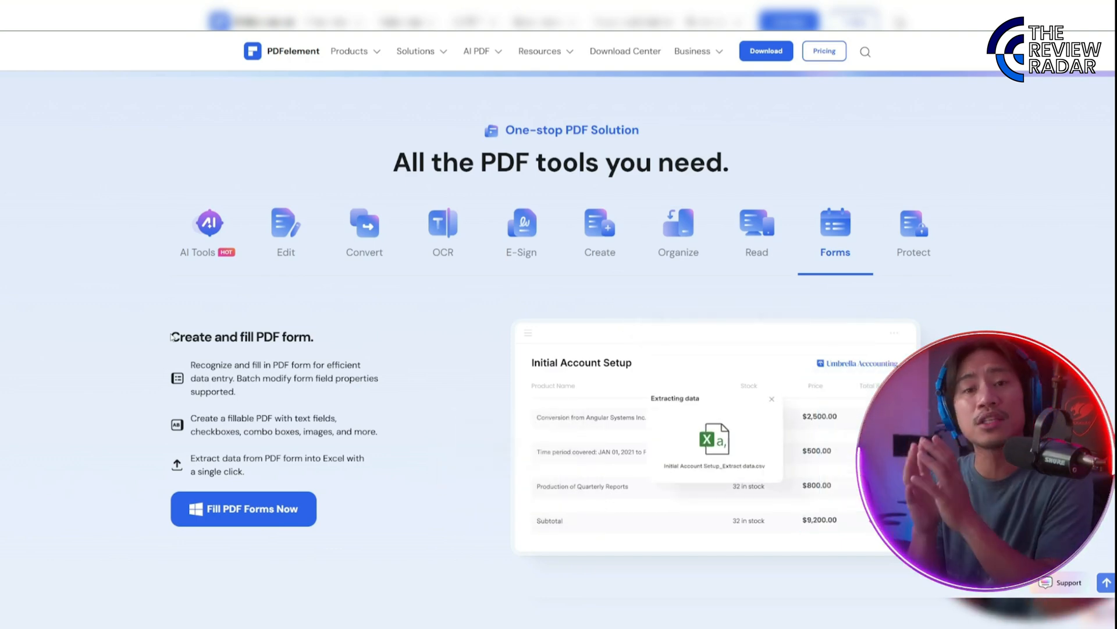
click(913, 228)
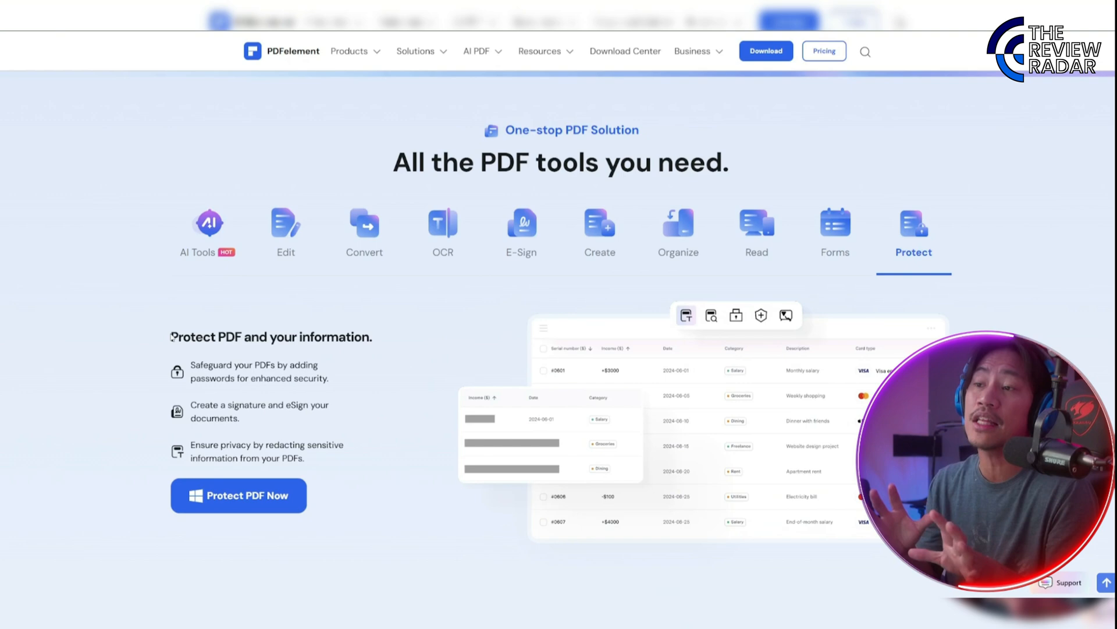
click(207, 232)
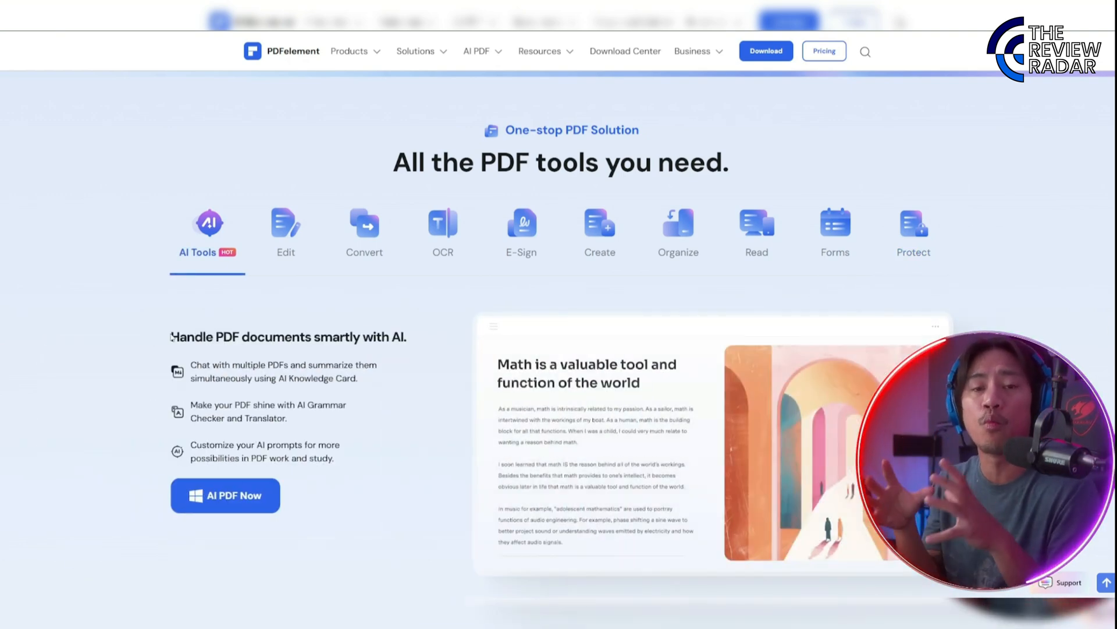
click(691, 379)
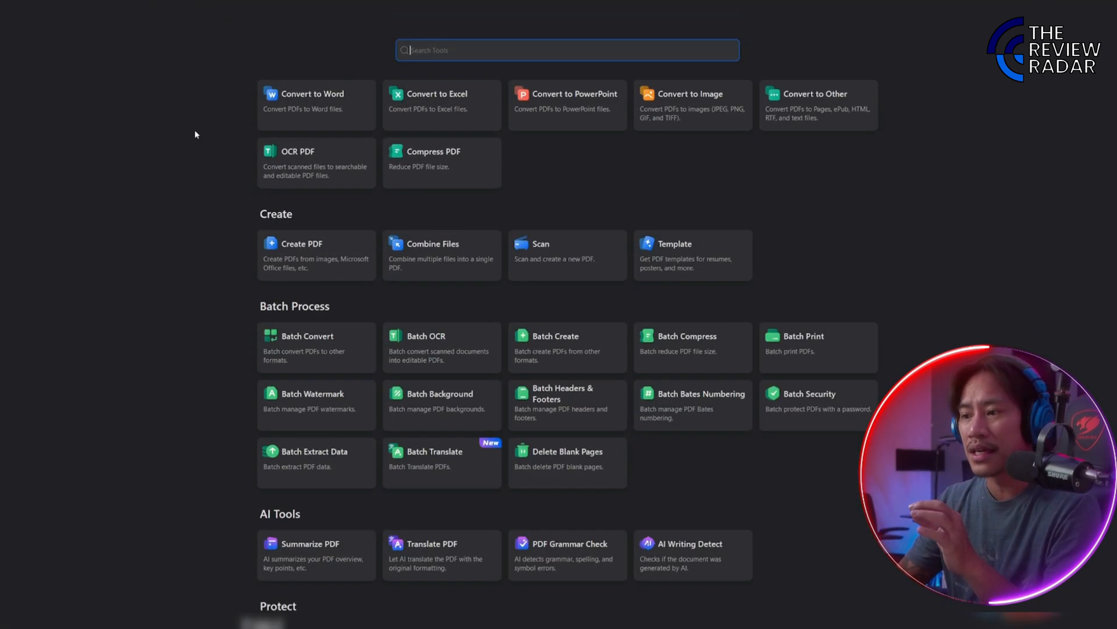
- Scroll the Tools page and filter the tools search with 'ai'
scroll(down, 3)
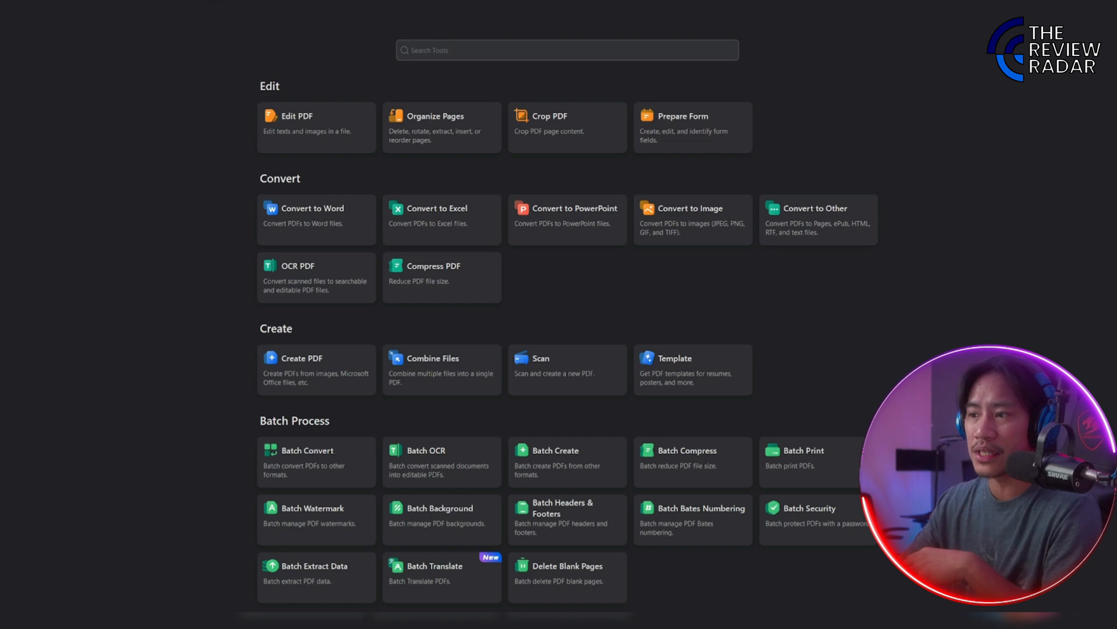
scroll(down, 3)
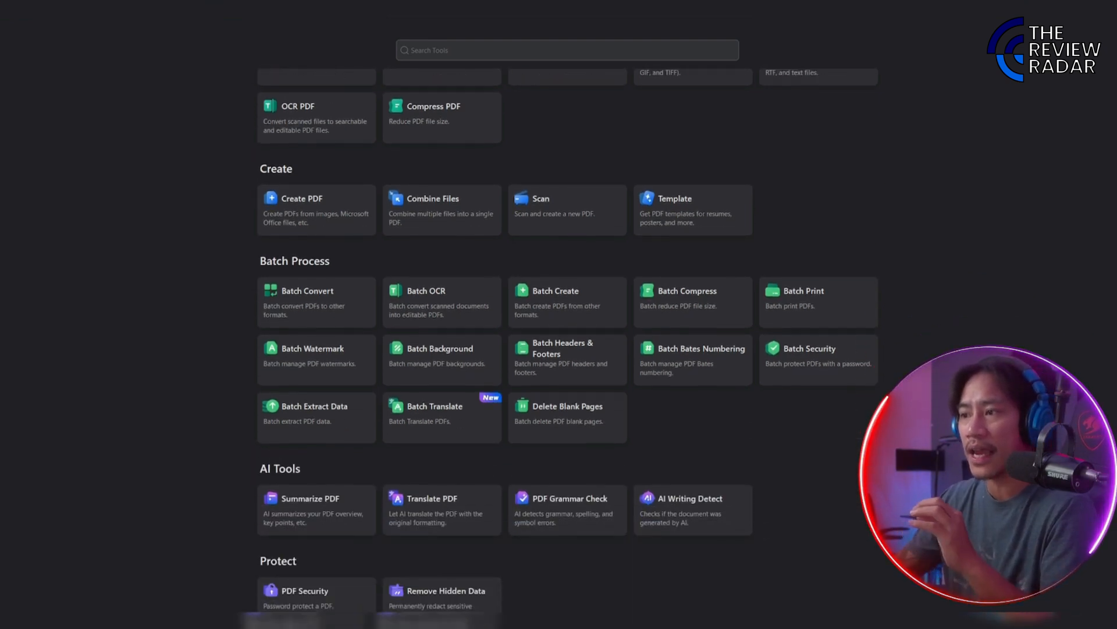
scroll(down, 3)
text(ai)
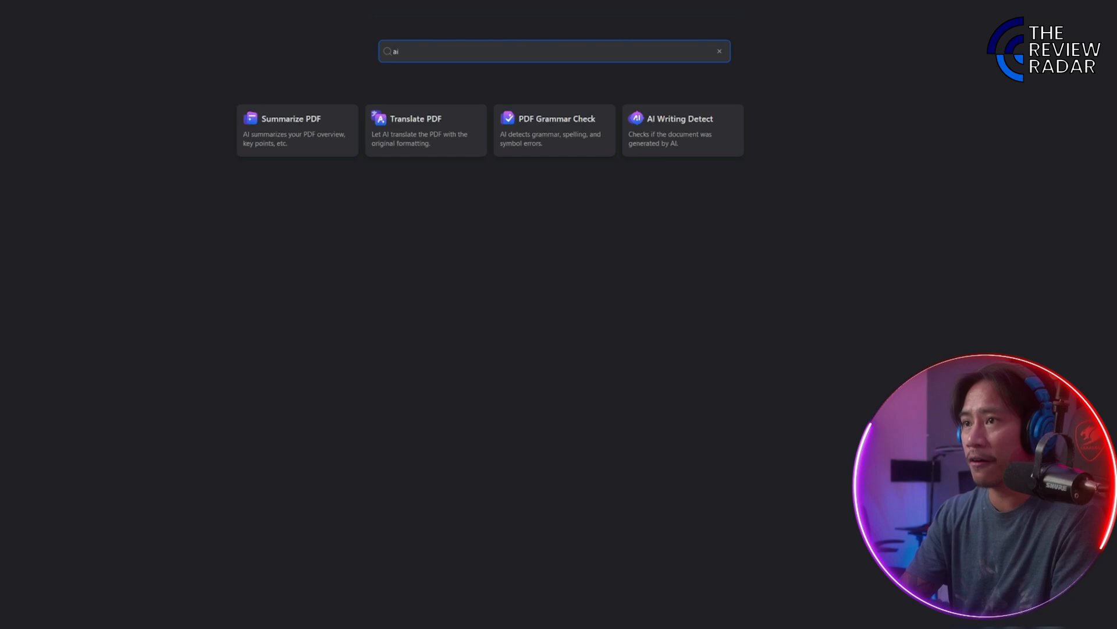
- Refine the tools search to 'ai summ' and launch Summarize PDF
text(summ)
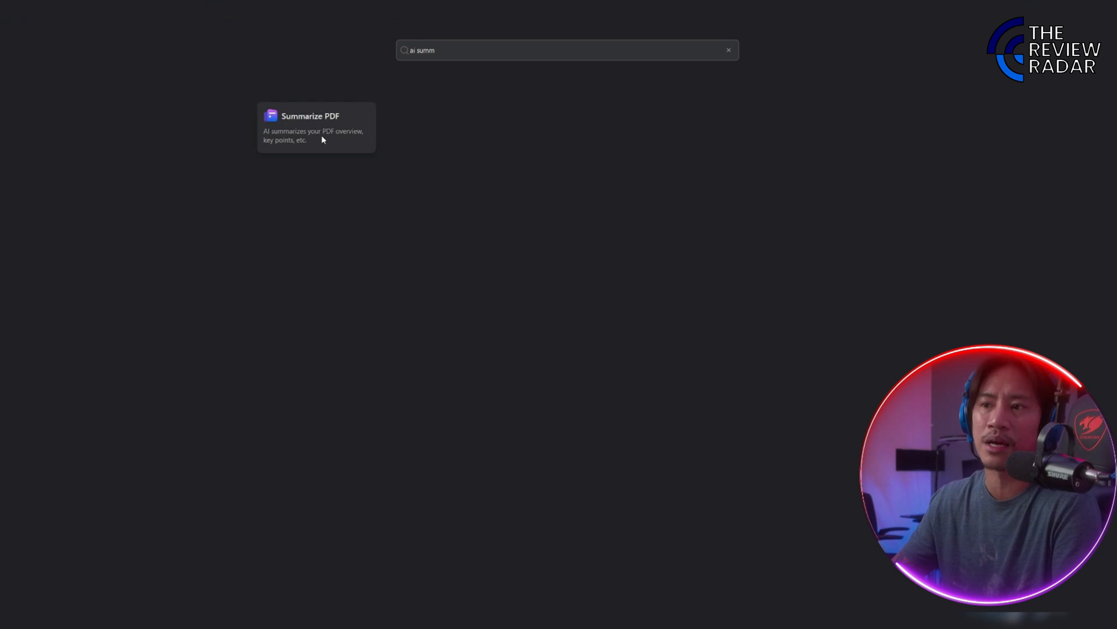
click(316, 128)
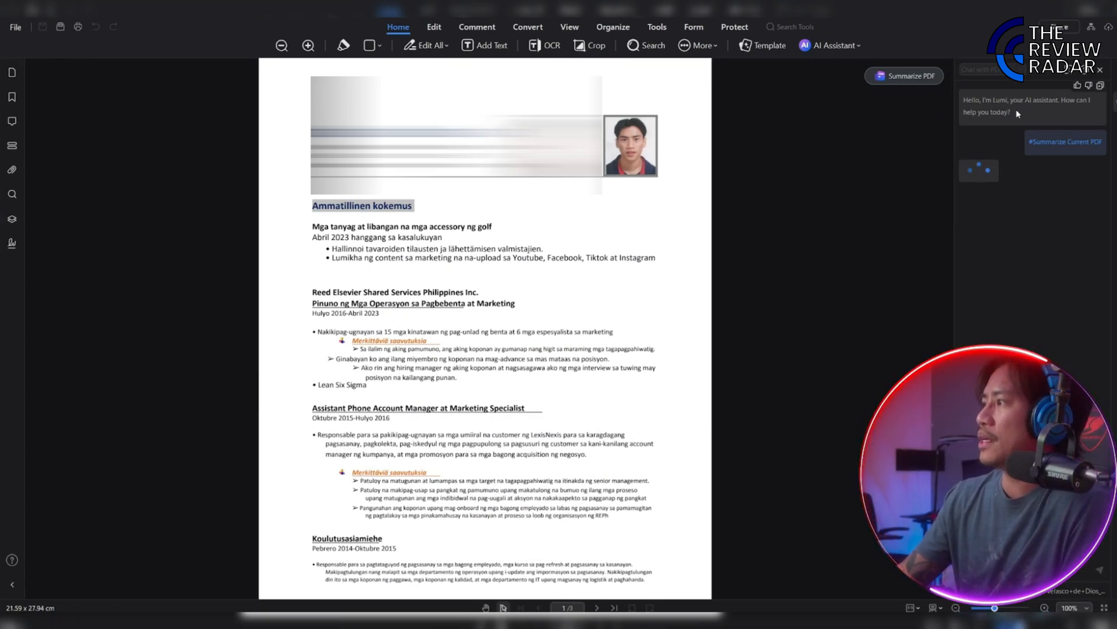
- Let Lumi finish the #Summarize Current PDF overview of the resume and scroll through it
click(904, 76)
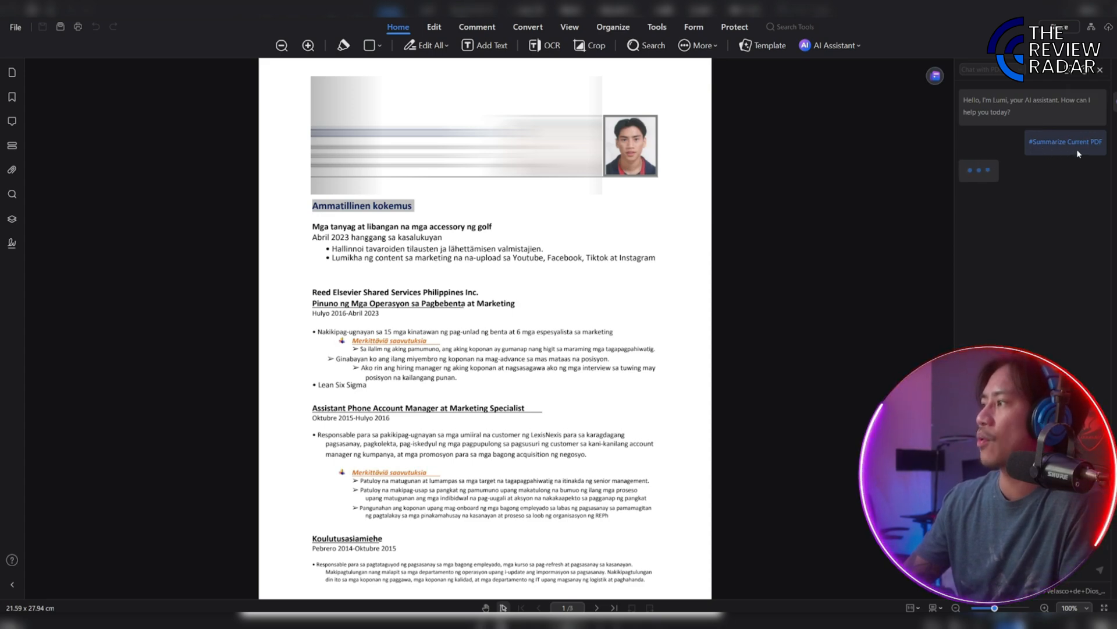
click(1067, 141)
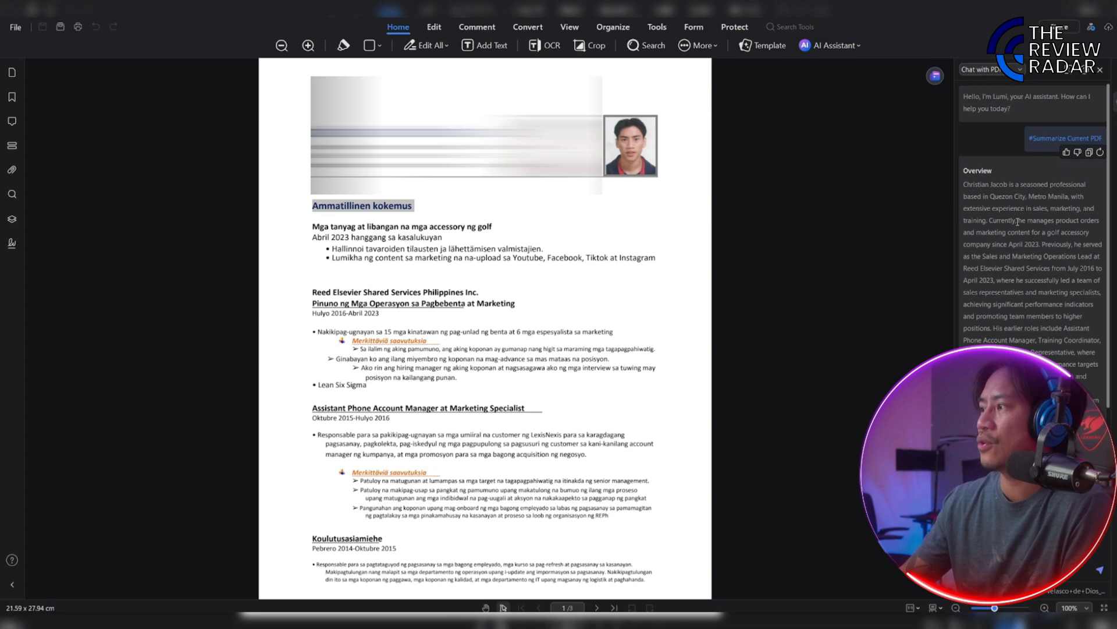
scroll(up, 3)
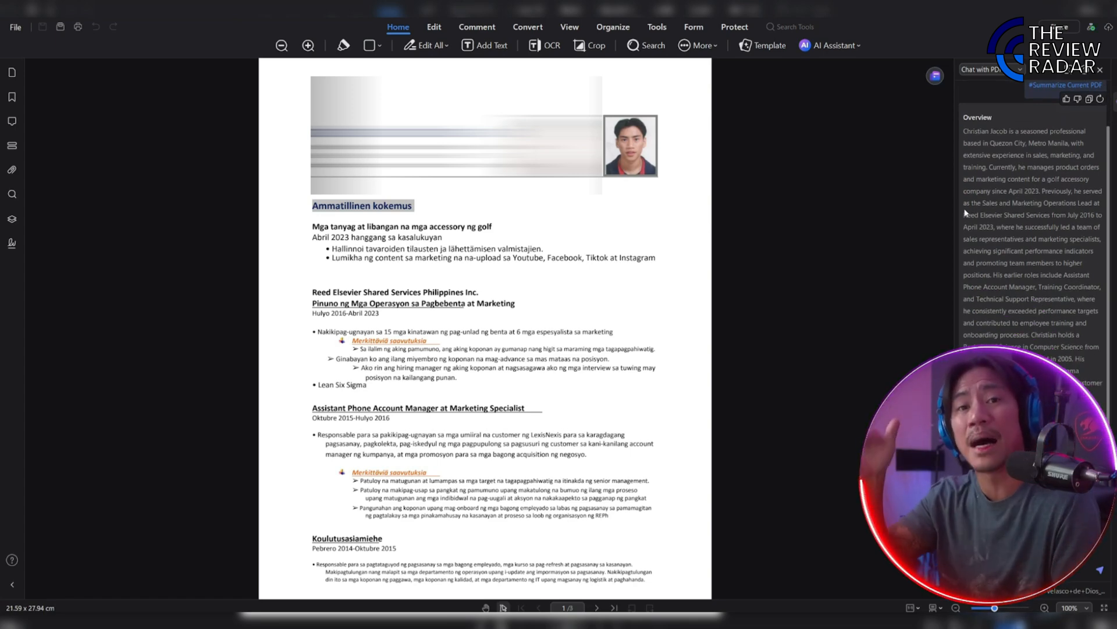